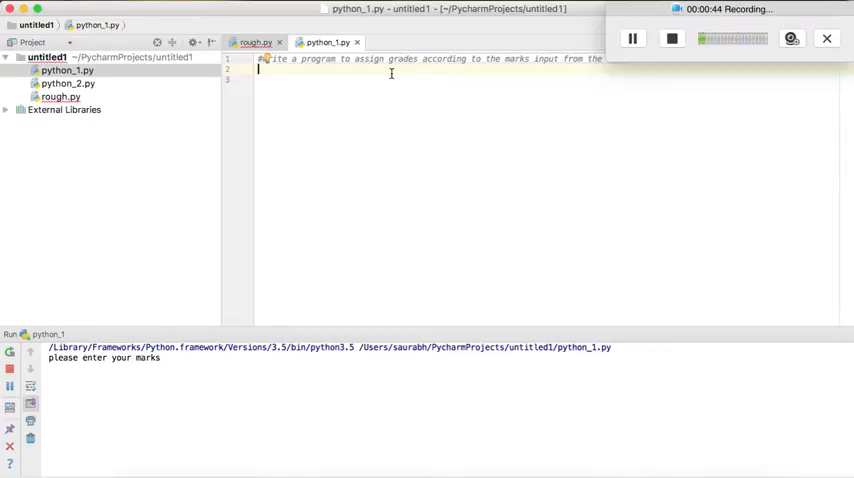
Step: Add x=int(input("please enter your marks")) on line 2 and begin an if statement
type("x=")
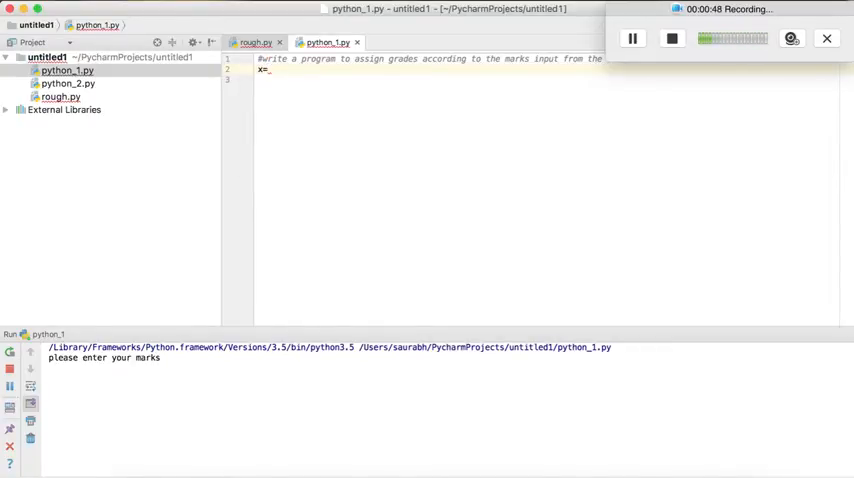
type("int")
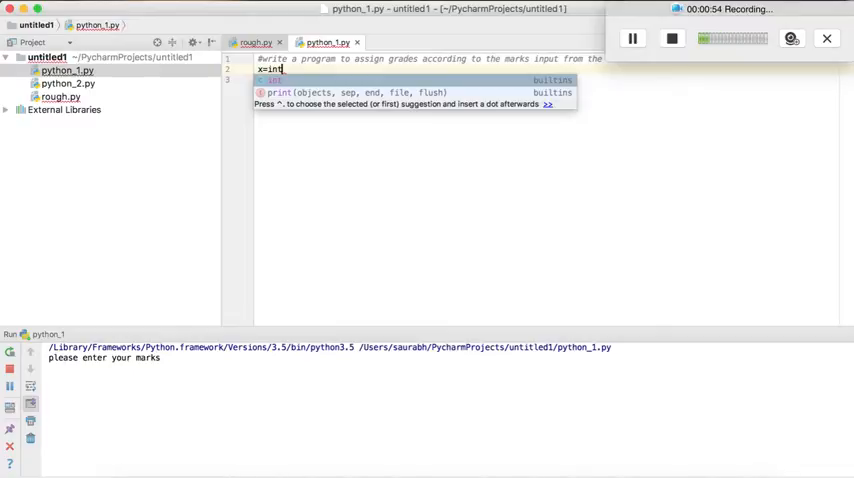
type("(input(\"")
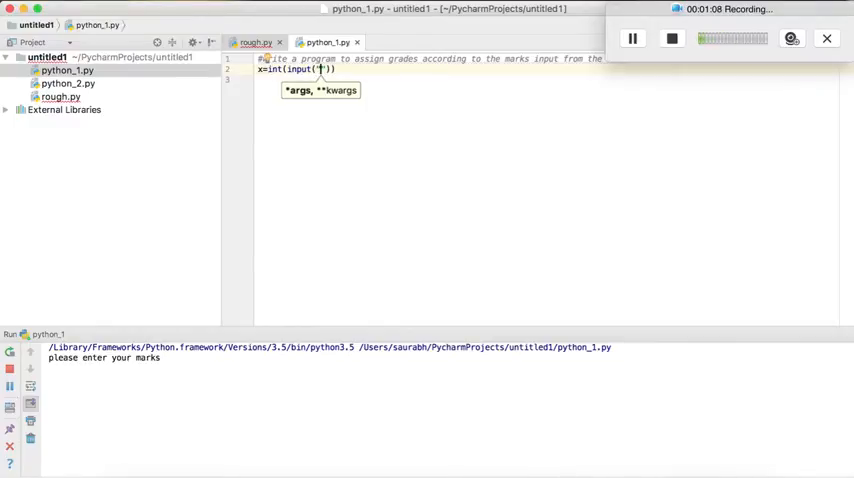
type("please")
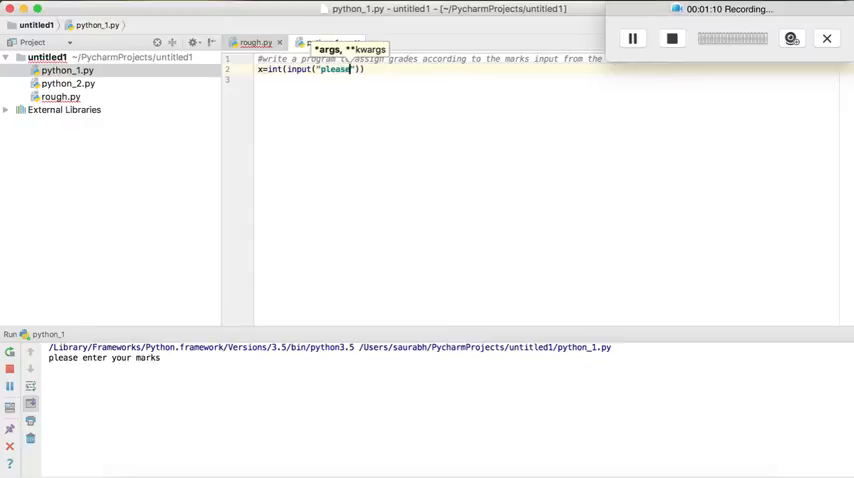
type("enter your")
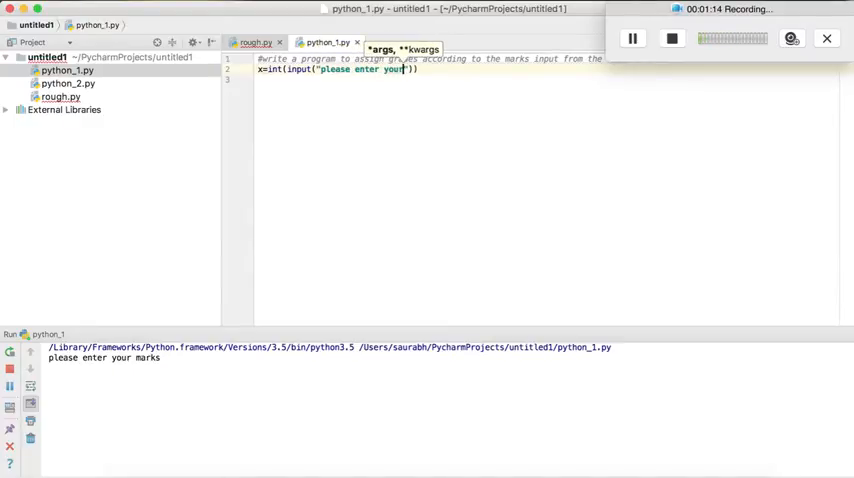
type("marks")
left_click(547, 79)
type("if")
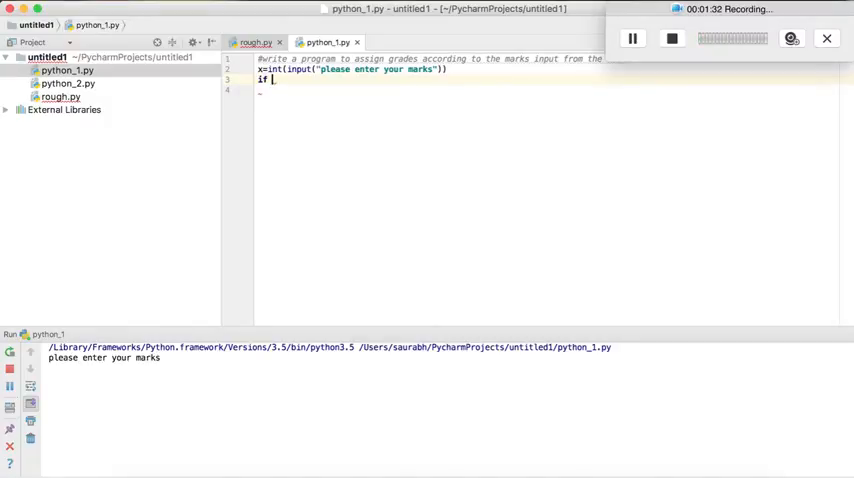
Step: Complete if x>=90: with print("you scored A grade"), then add an else: branch
type("x>")
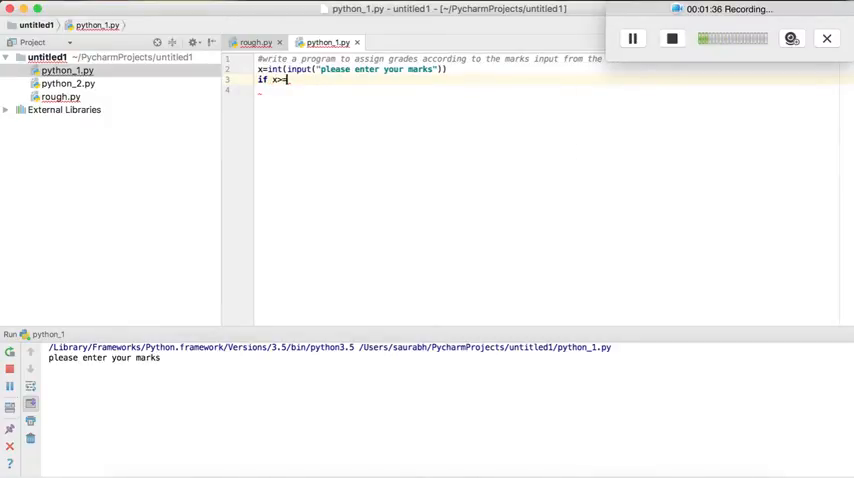
type("=90:")
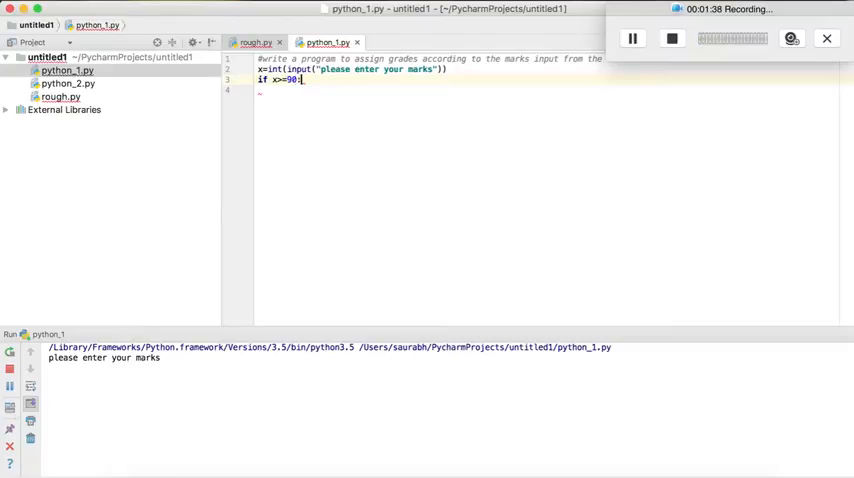
type("prin")
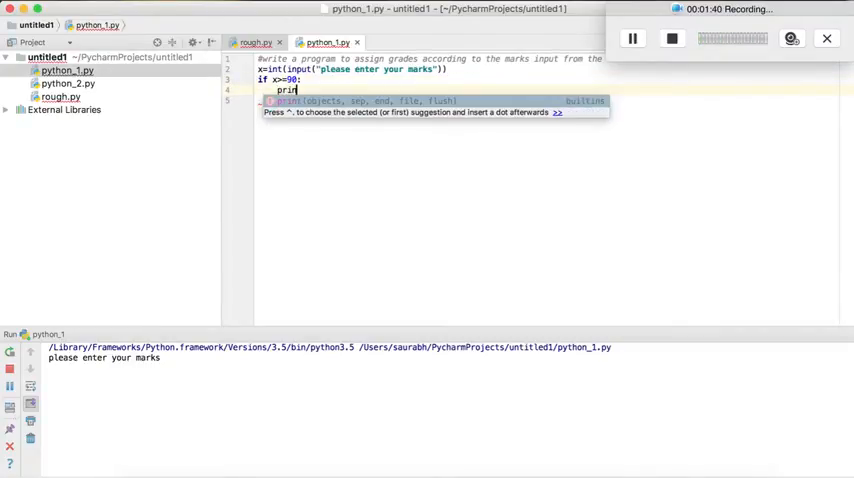
type("t")
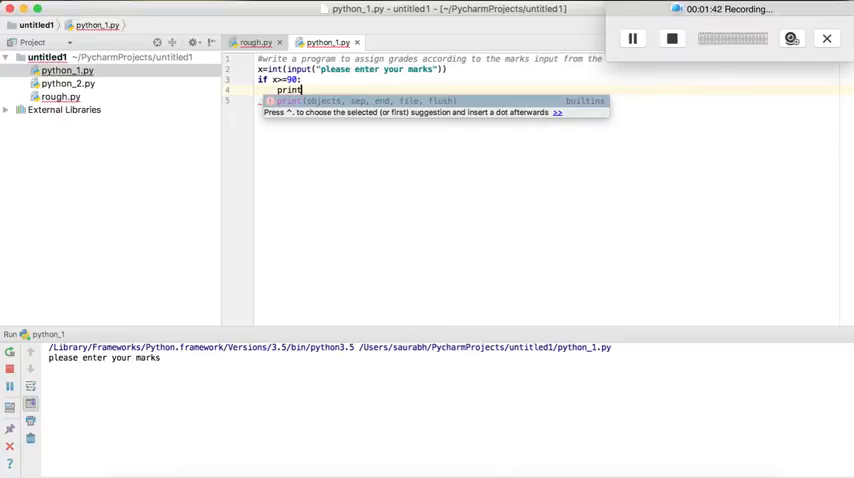
type("(\"")
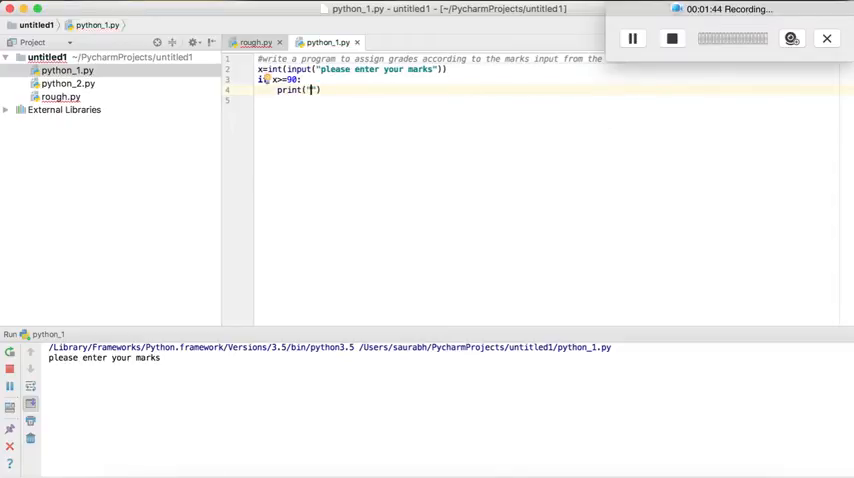
type("you")
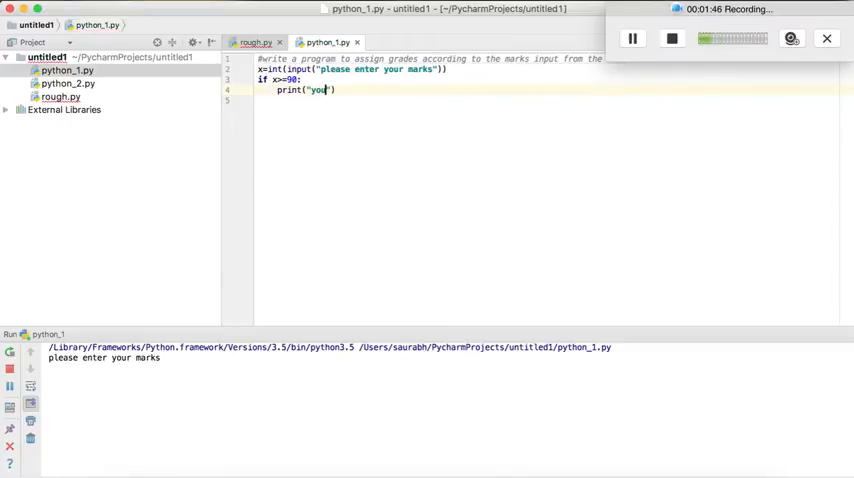
type("scored")
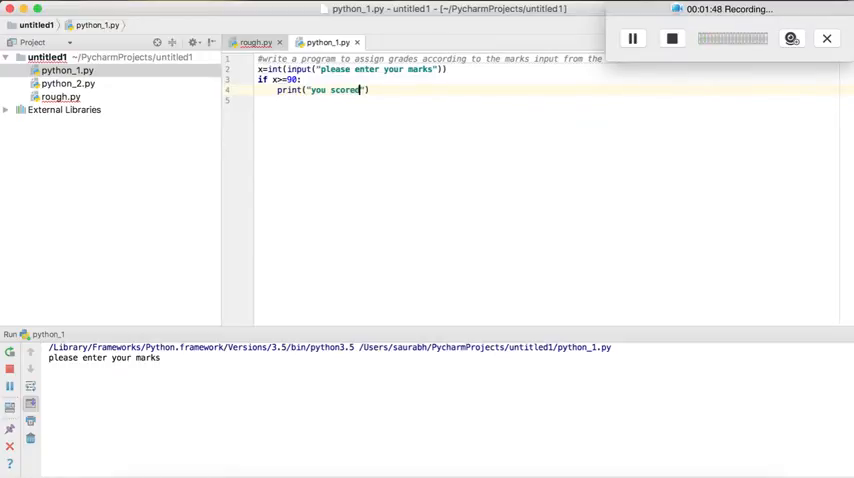
type("A")
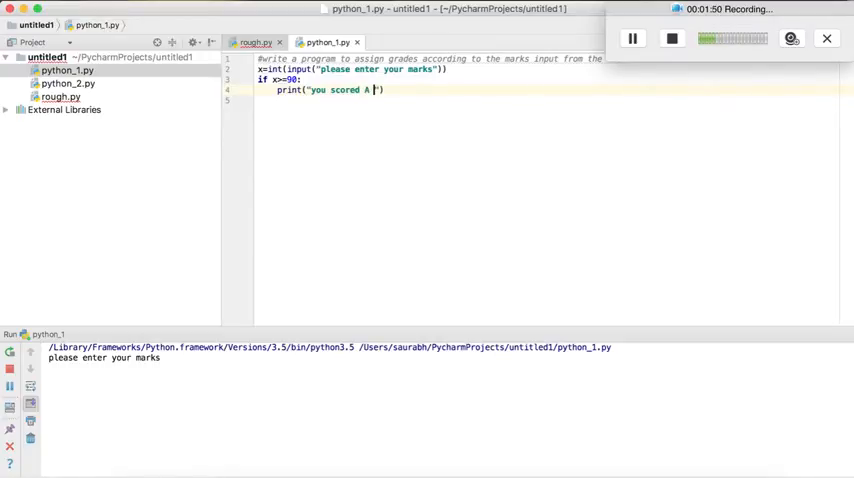
type("grade")
left_click(554, 100)
type("else:")
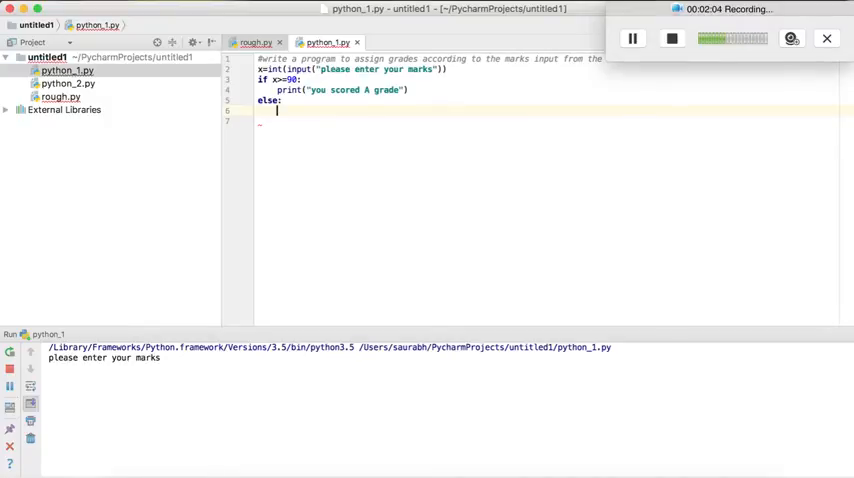
Step: Under else, add a nested if x>=80: with a print call
type("if")
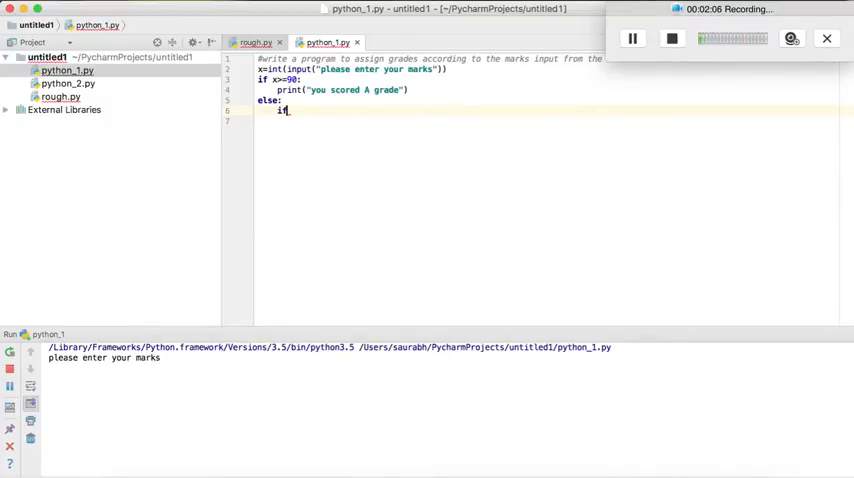
type("x>=")
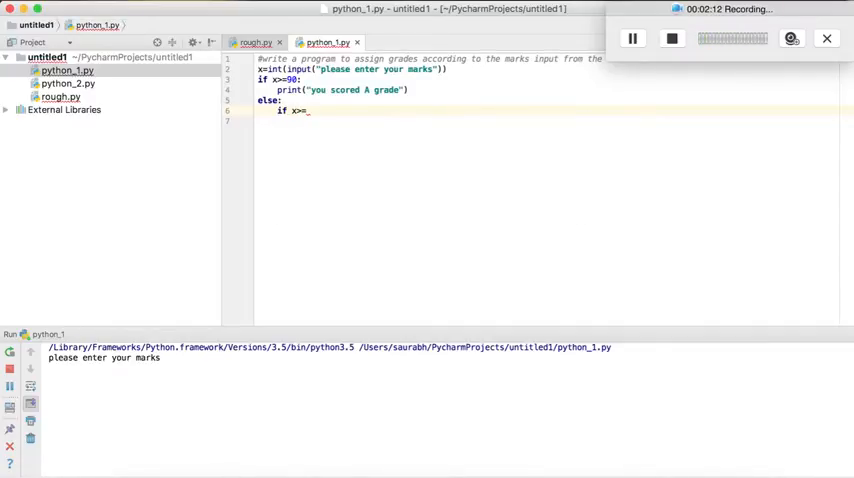
type("80:")
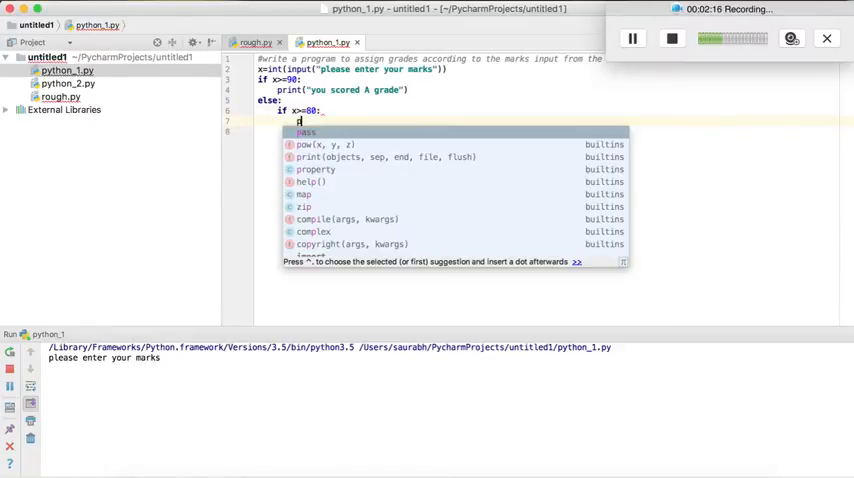
type("print(\"")
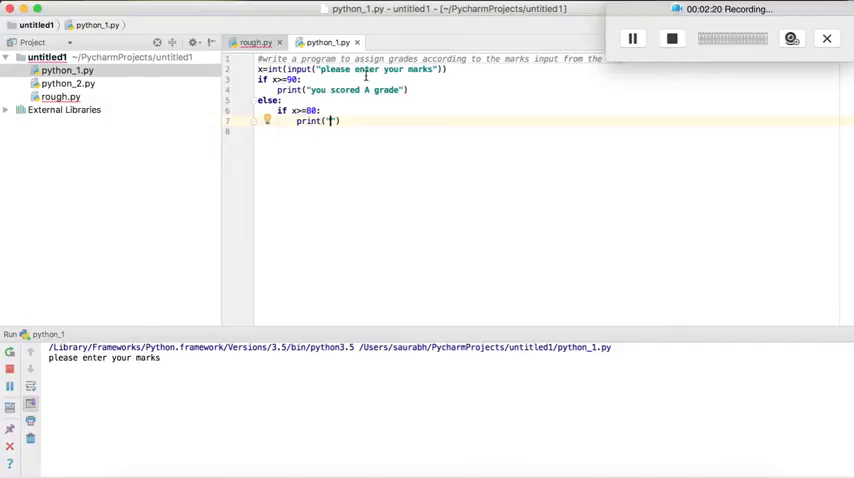
Step: Reuse the A grade message as "you scored B grade" and start another else
double_click(330, 90)
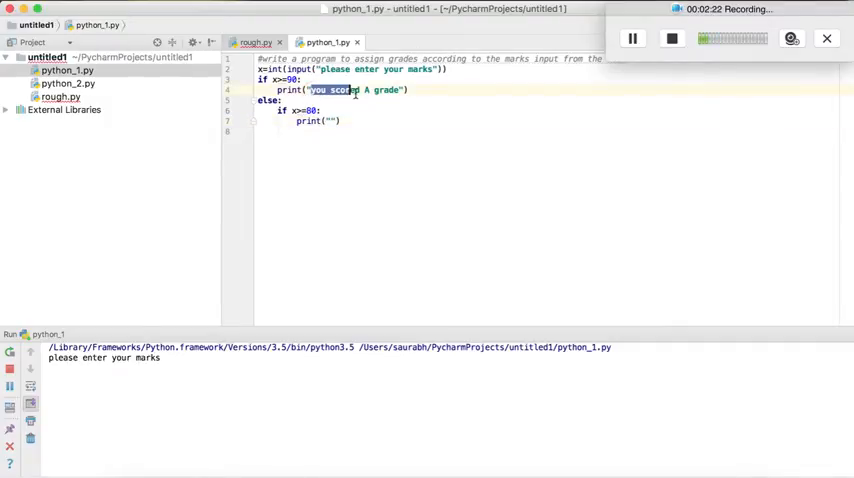
right_click(370, 90)
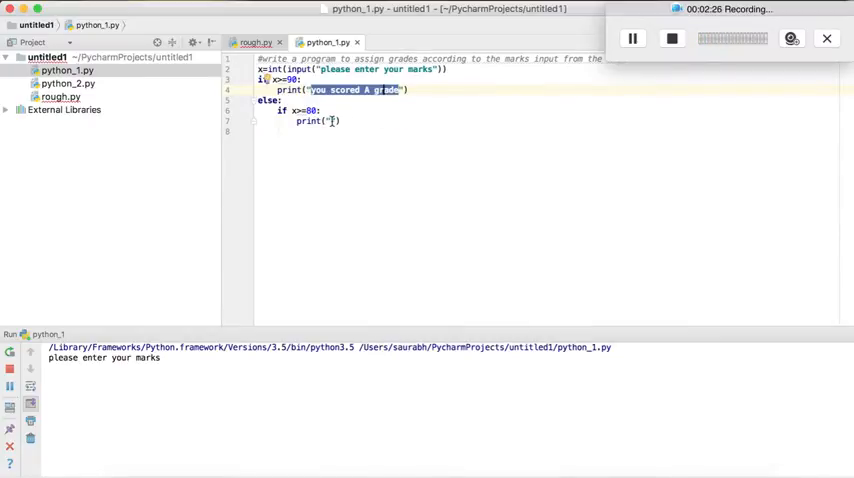
type("you scored A grade")
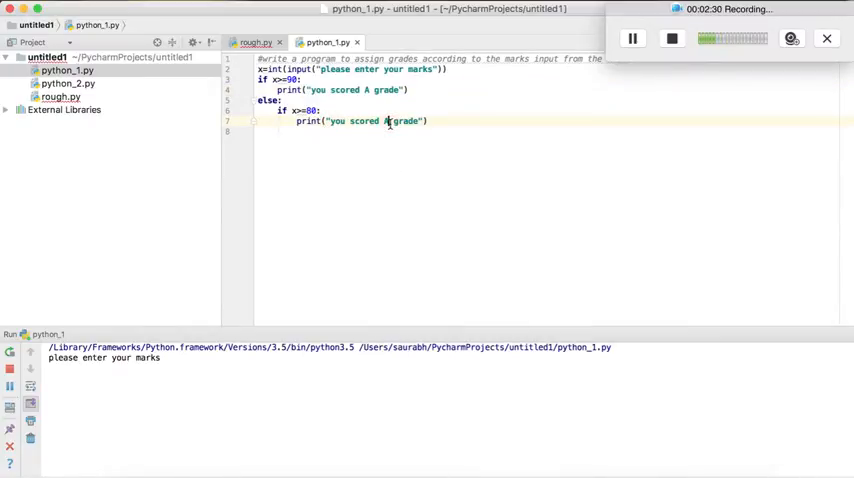
type("B")
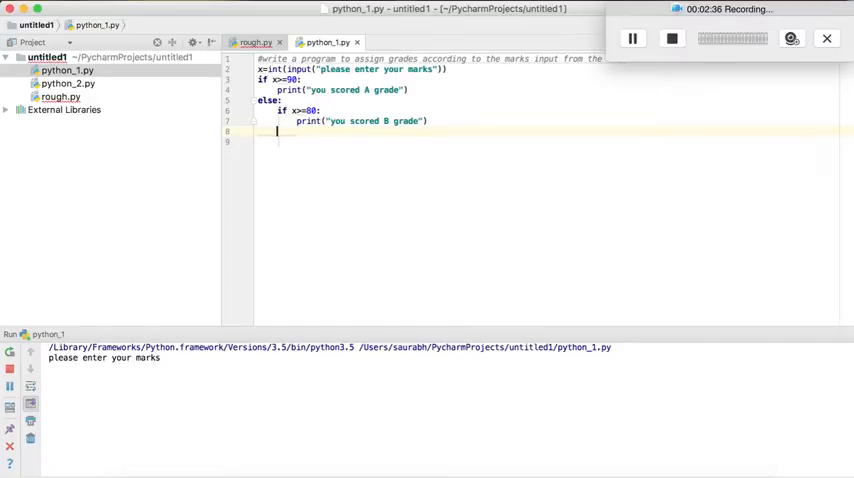
type("else:")
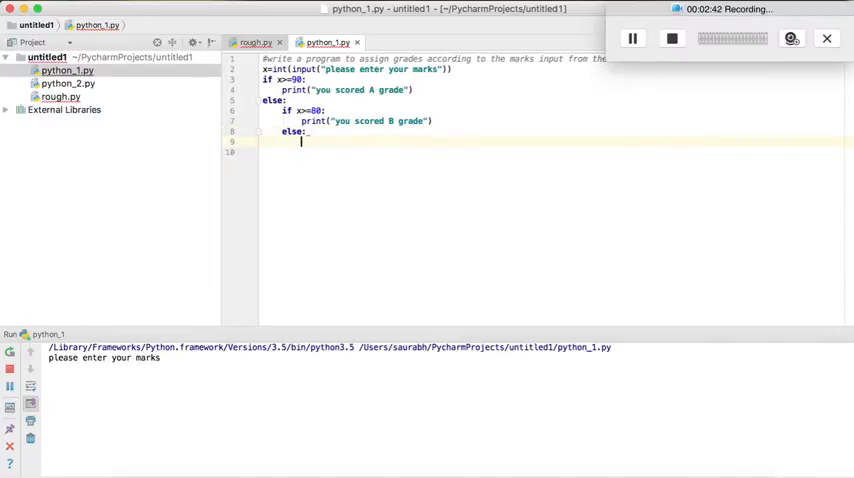
Step: Add print("you scored C grade") inside the innermost else branch
type("print")
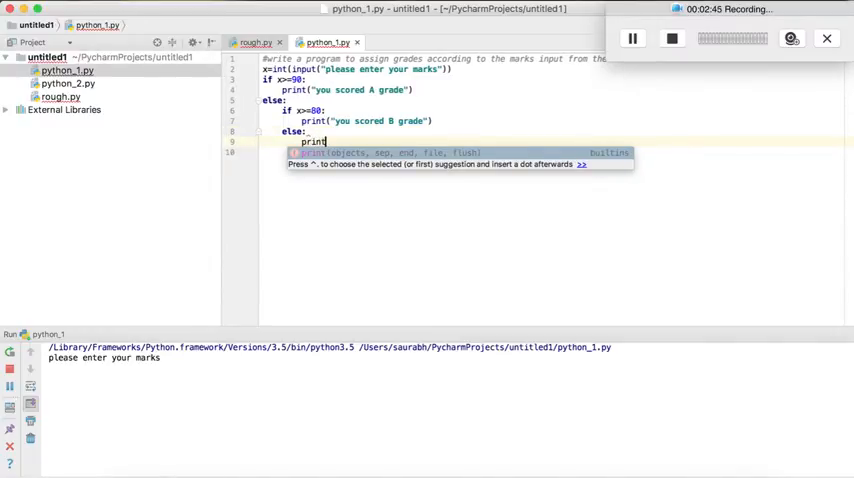
type("(\"you")
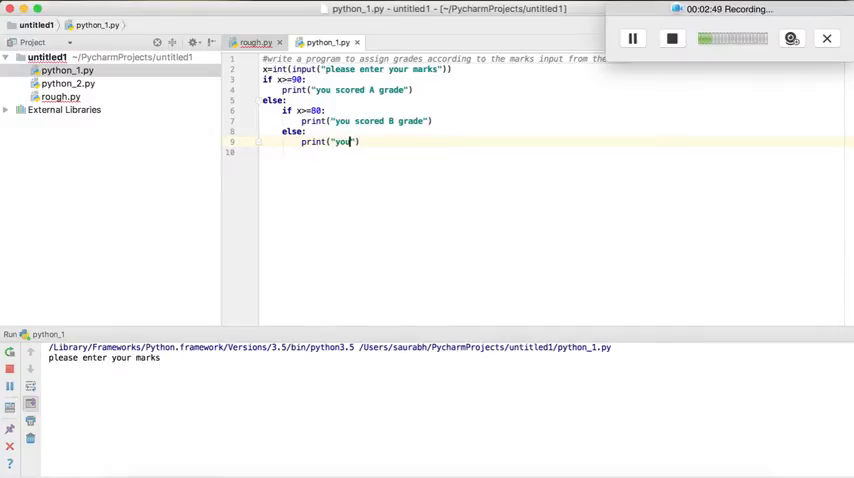
type("scored")
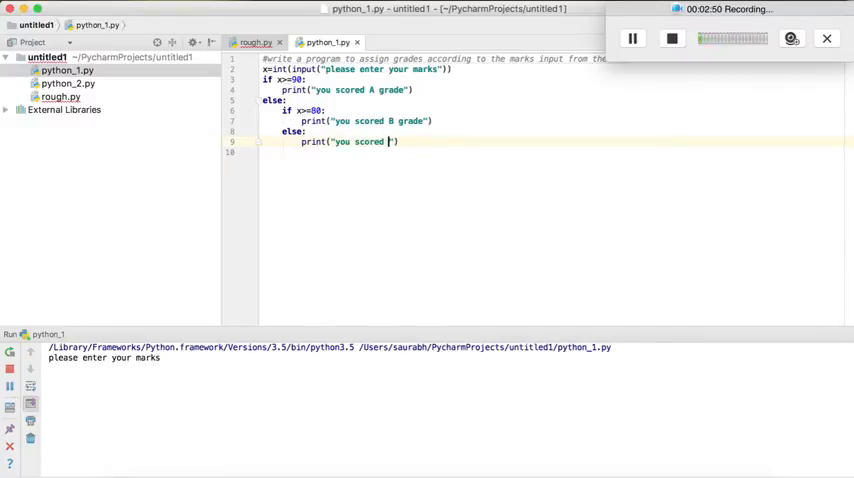
type("C")
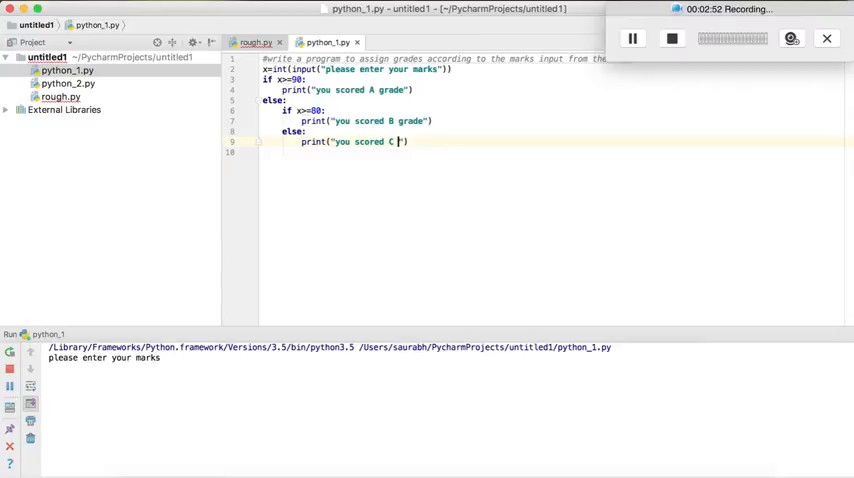
type("grade")
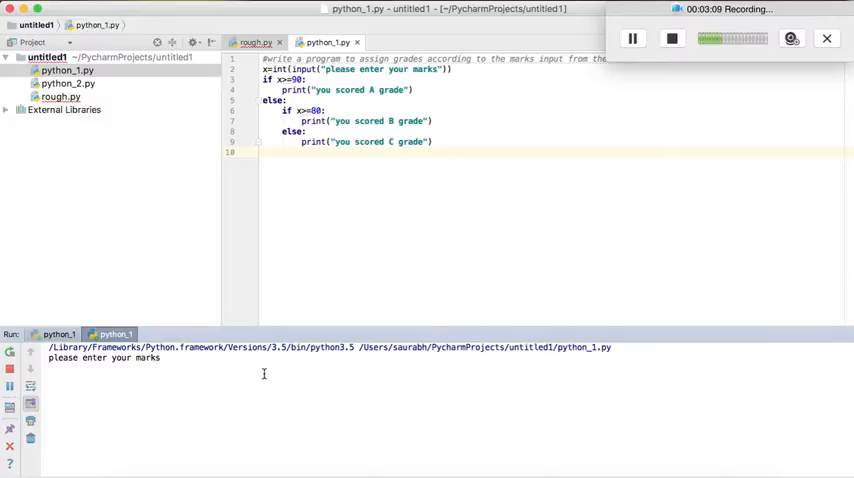
Step: Run python_1 with marks 85, then rerun it with marks 92
type("85")
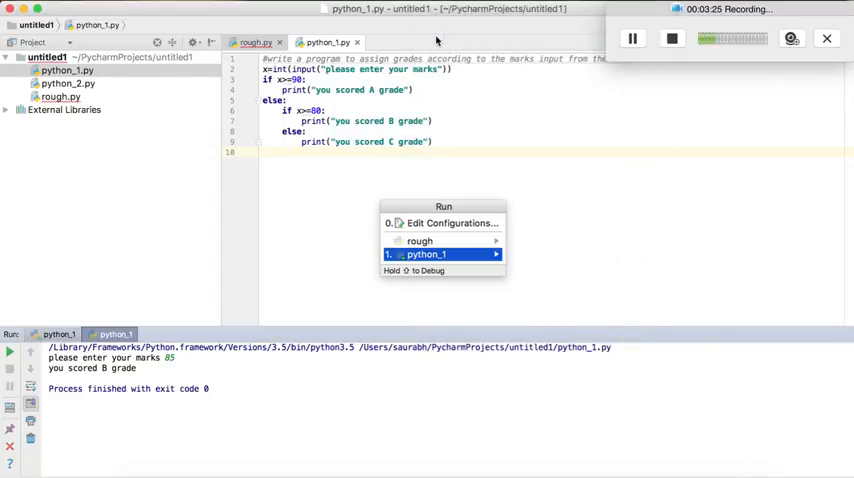
left_click(427, 254)
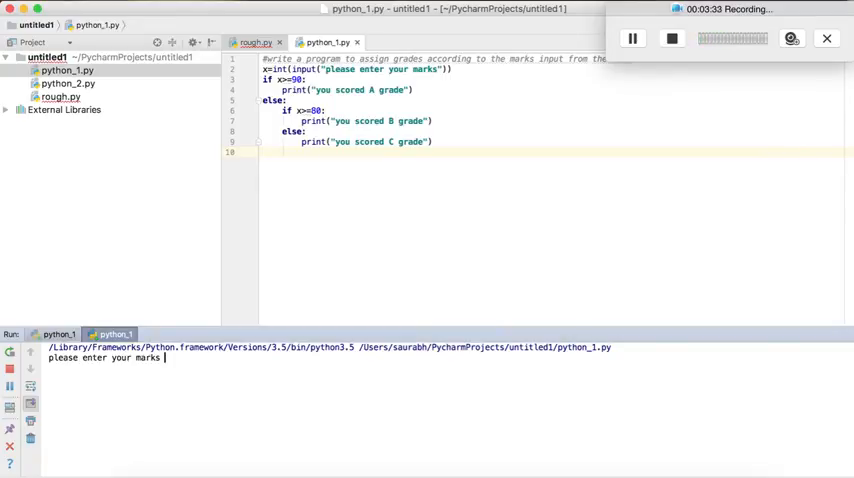
type("92")
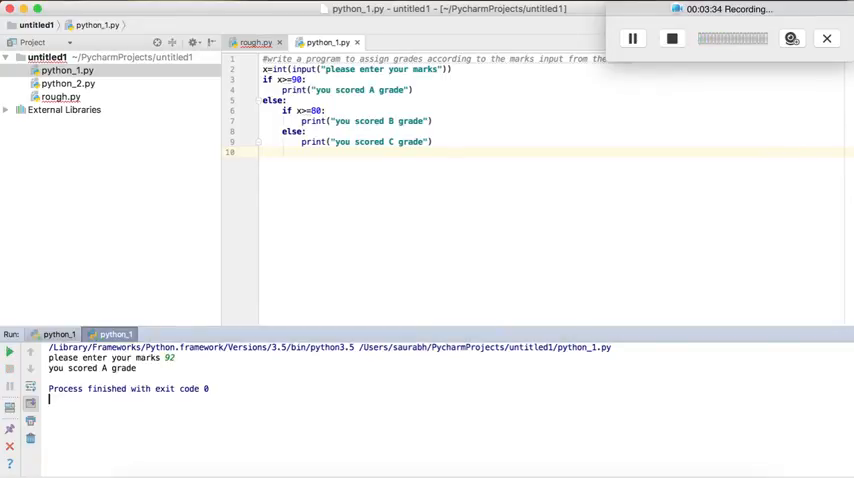